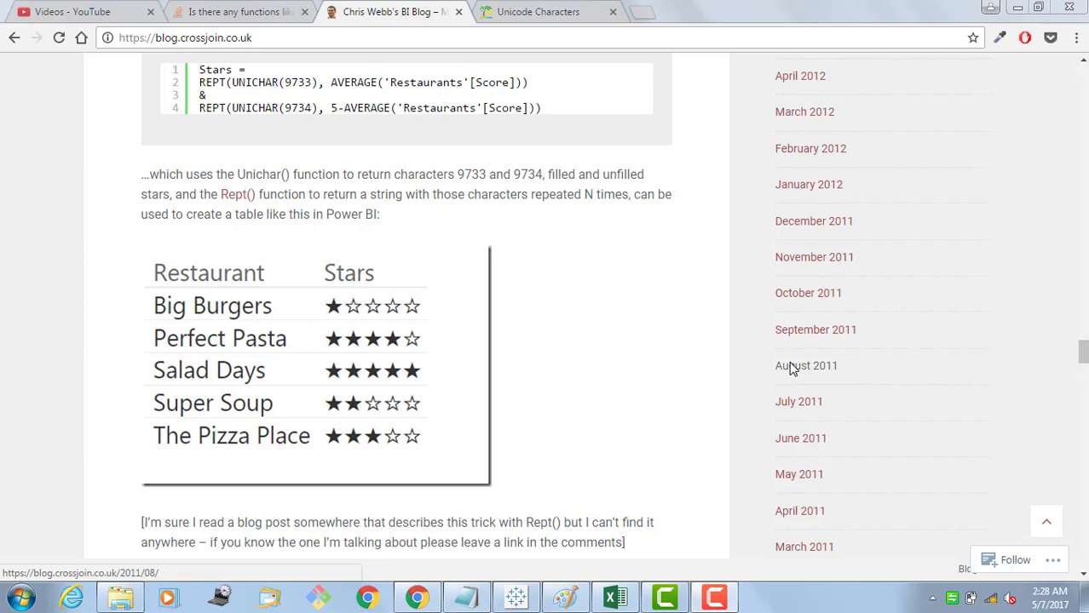
{"action": "mouse_move", "coordinate": [283, 97]}
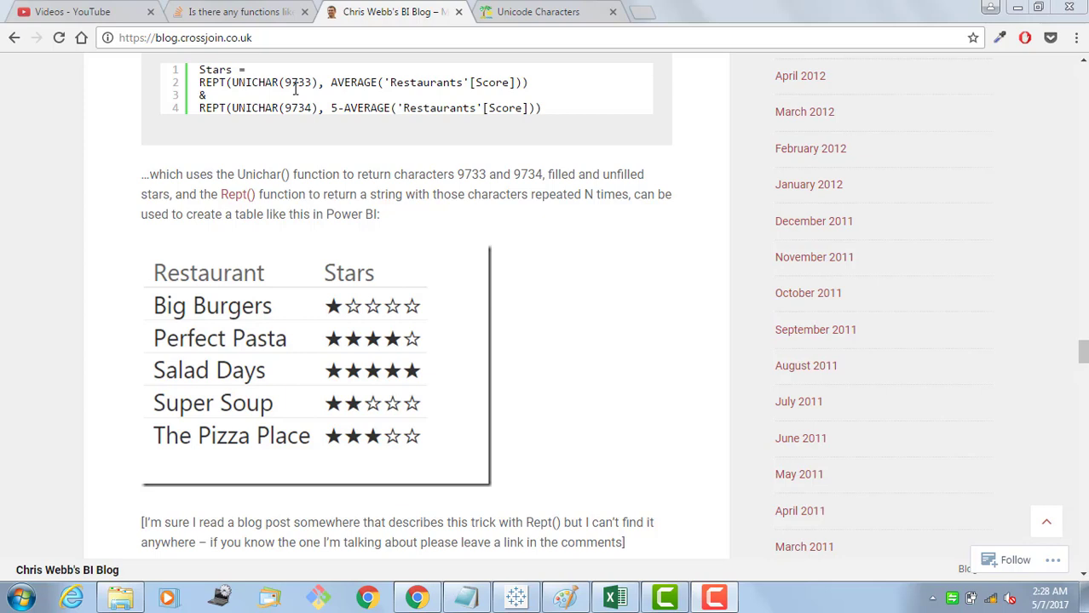
{"action": "mouse_move", "coordinate": [249, 289]}
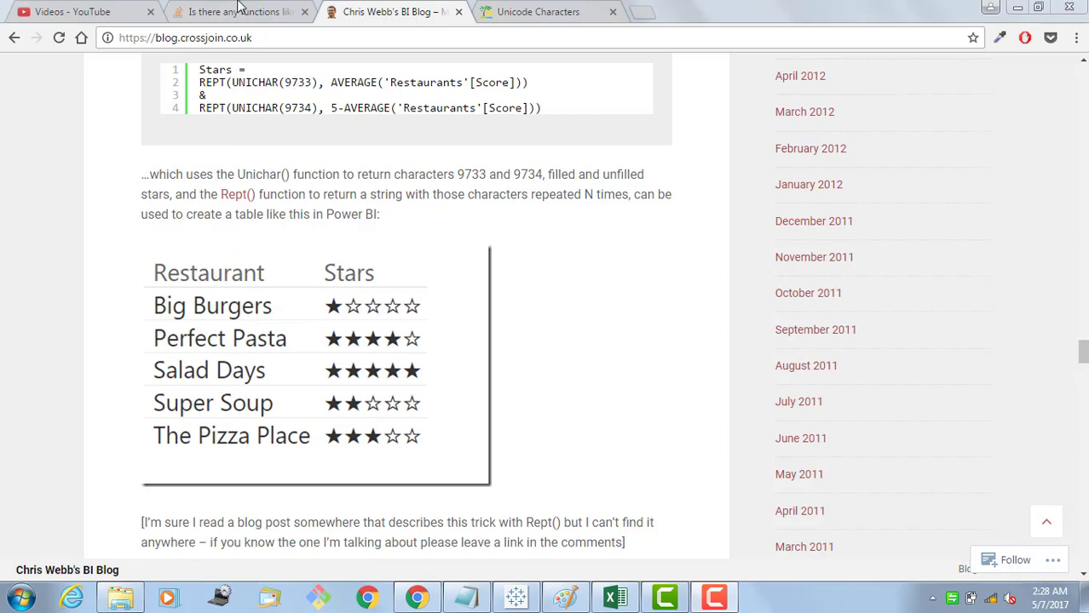
Review the Stack Overflow question on REPT/UNICHAR equivalents in Tableau.
{"action": "left_click", "coordinate": [235, 12]}
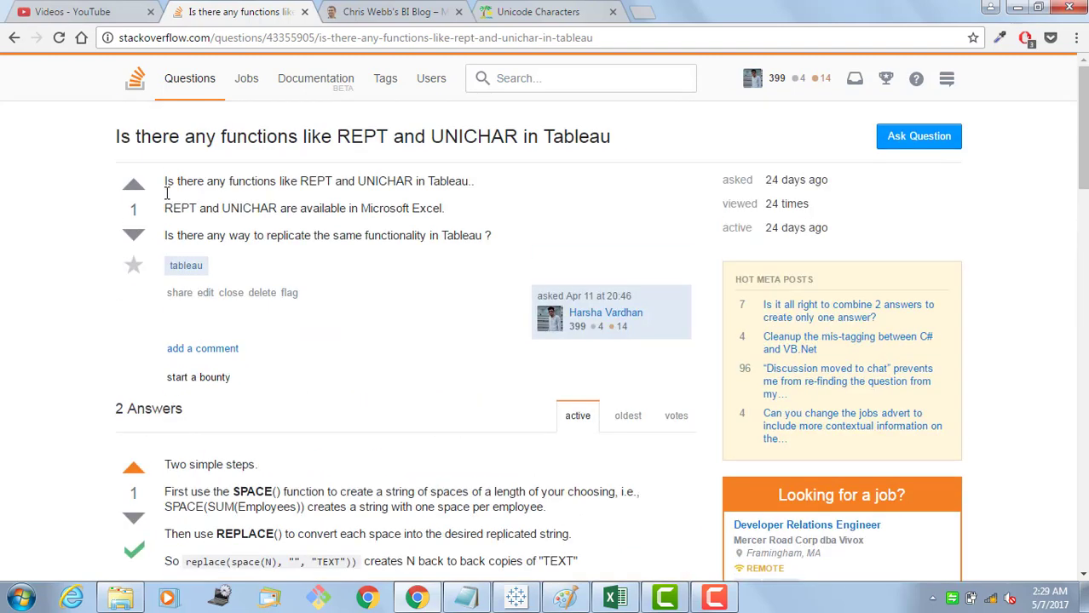
{"action": "scroll", "scroll_direction": "down", "scroll_amount": 3}
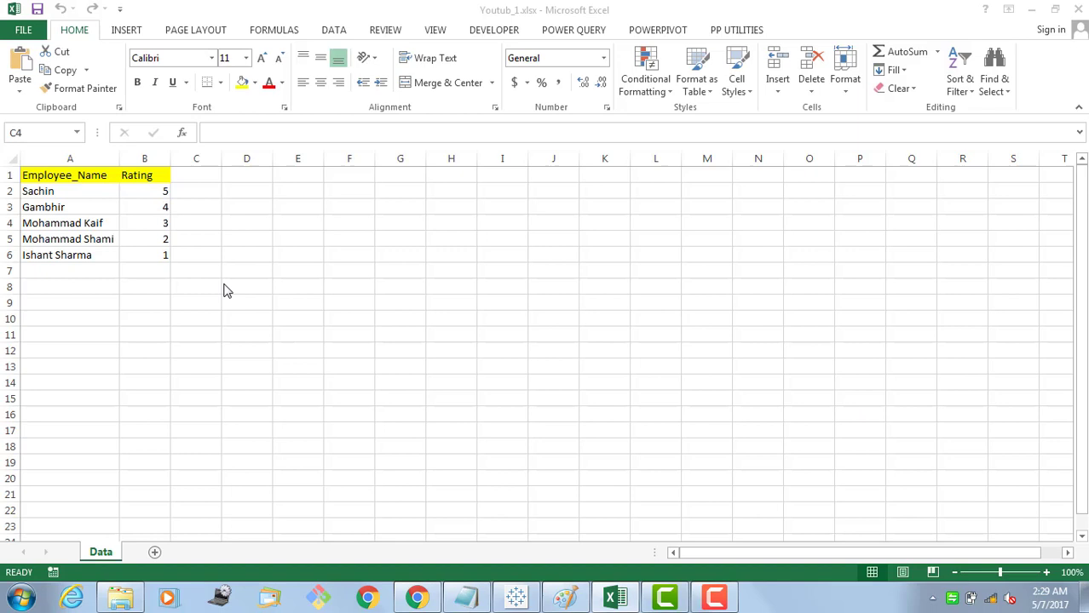
Show the Data sheet with the Employee_Name and Rating columns.
{"action": "left_click", "coordinate": [143, 191]}
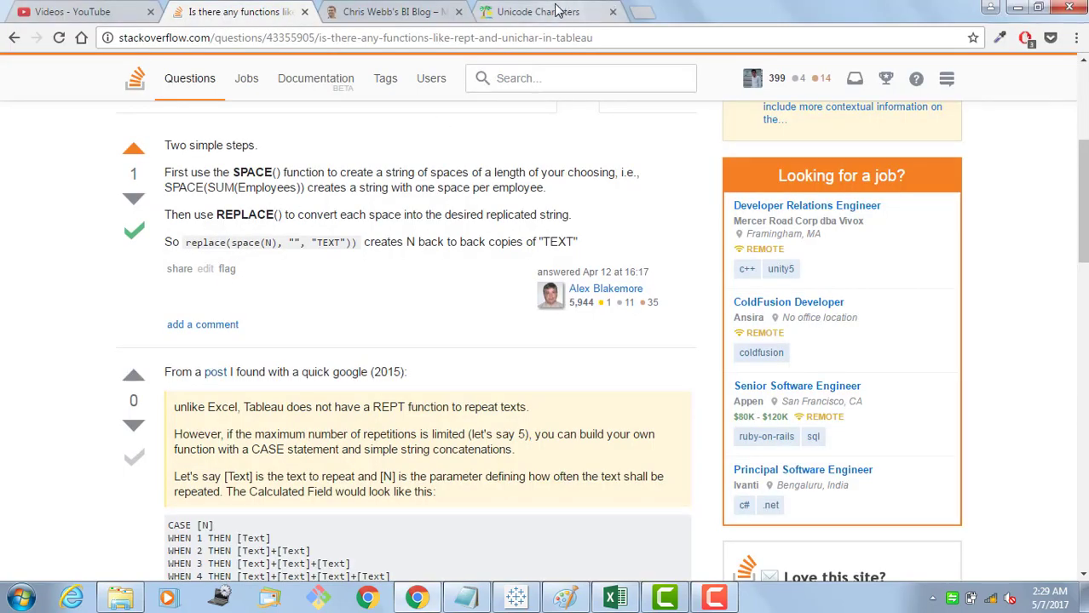
Show the dmmarks Unicode character chart containing the star symbols.
{"action": "left_click", "coordinate": [537, 10]}
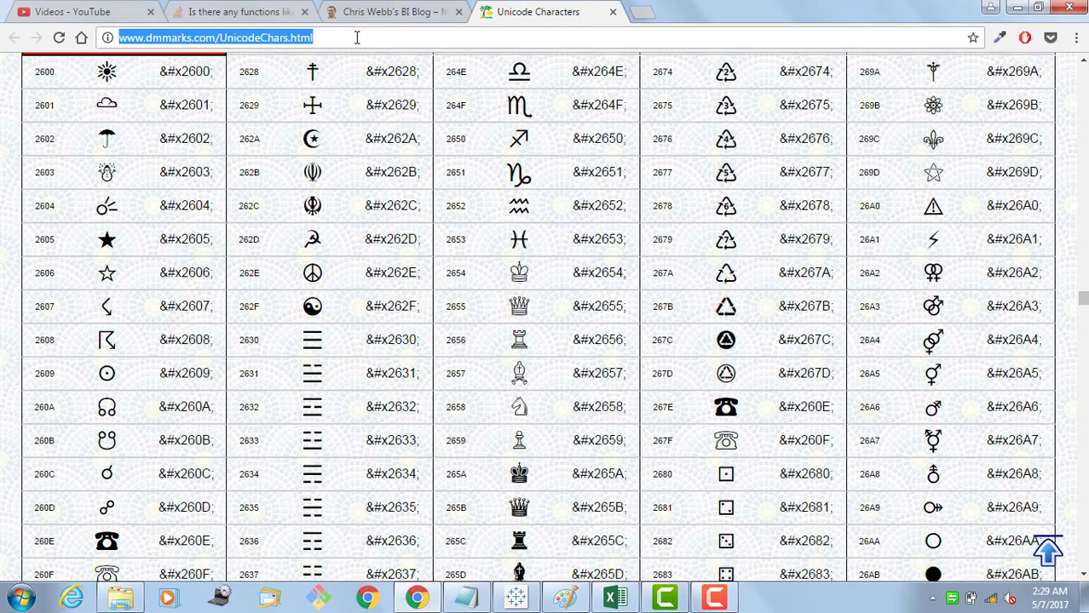
{"action": "mouse_move", "coordinate": [532, 525]}
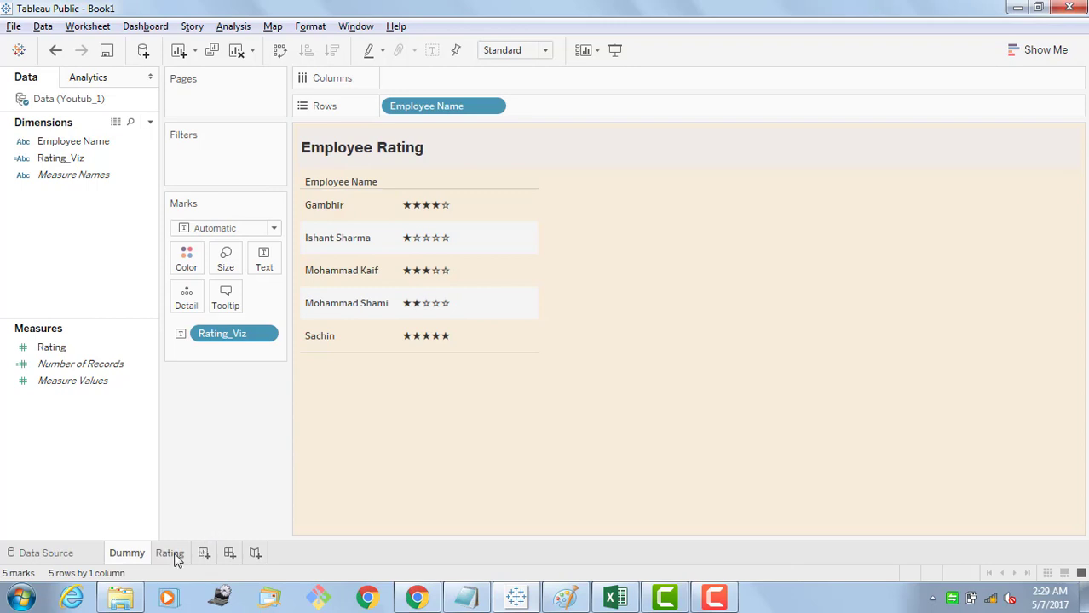
On the Rating sheet, create calculated field Rating_Viz_@ starting with the REPLACE function.
{"action": "left_click", "coordinate": [170, 552]}
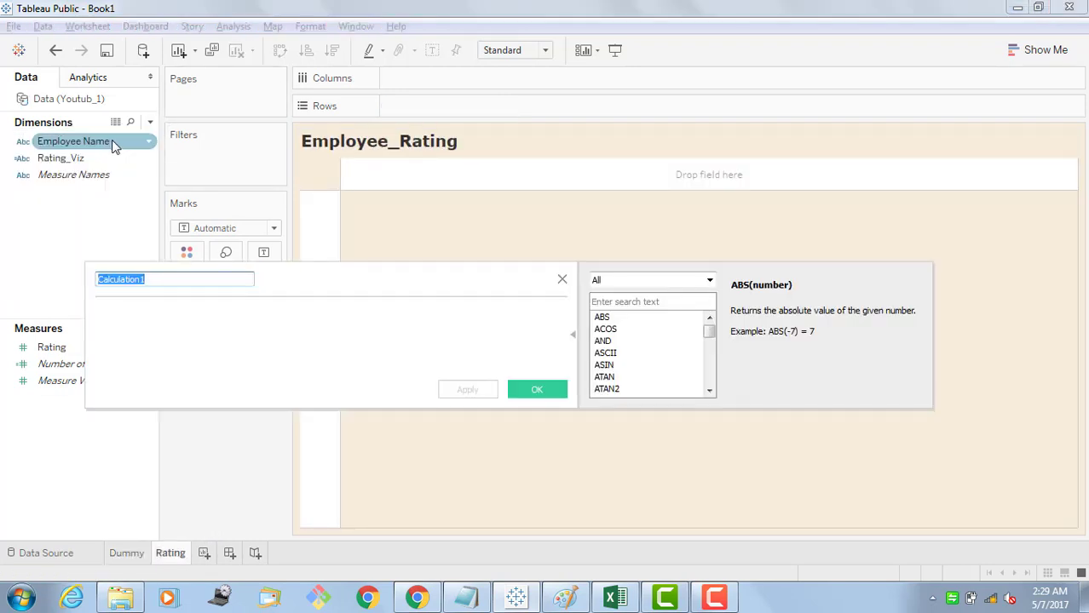
{"action": "type", "text": "Rating_Viz_@"}
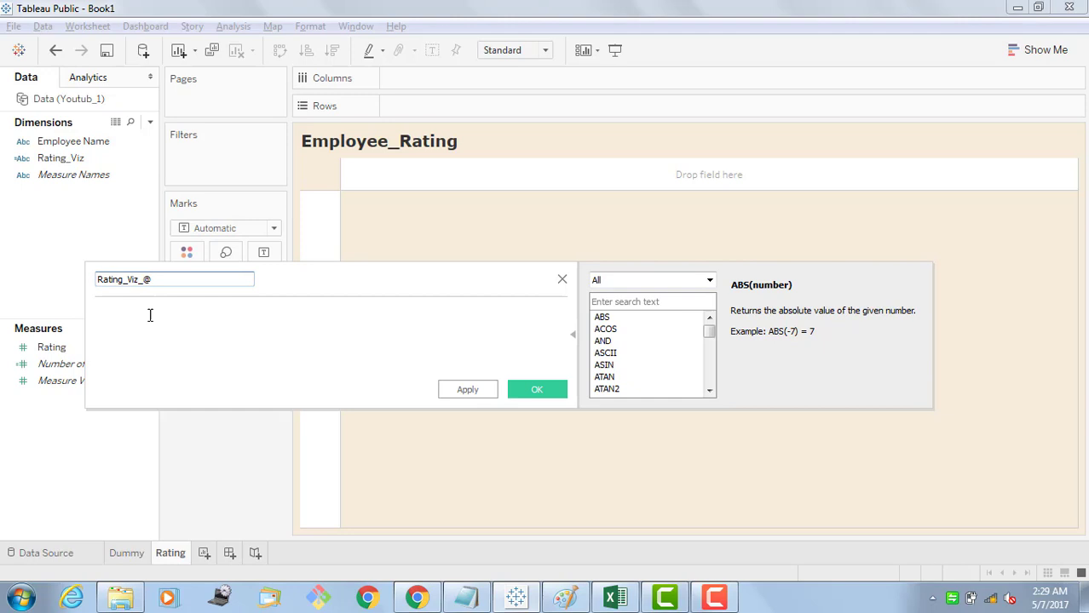
{"action": "type", "text": "REPL"}
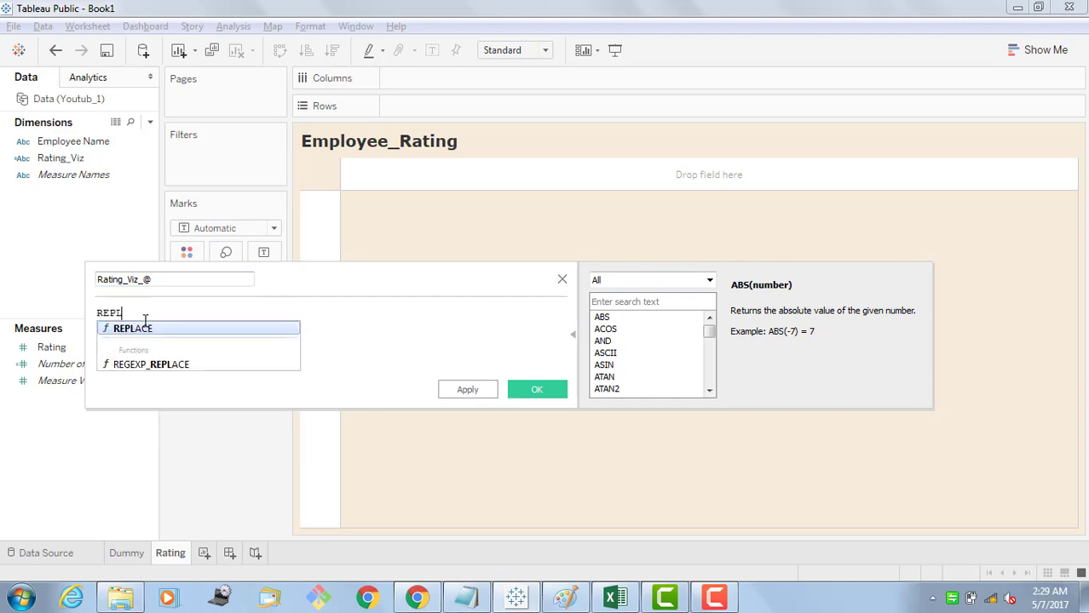
{"action": "left_click", "coordinate": [131, 328]}
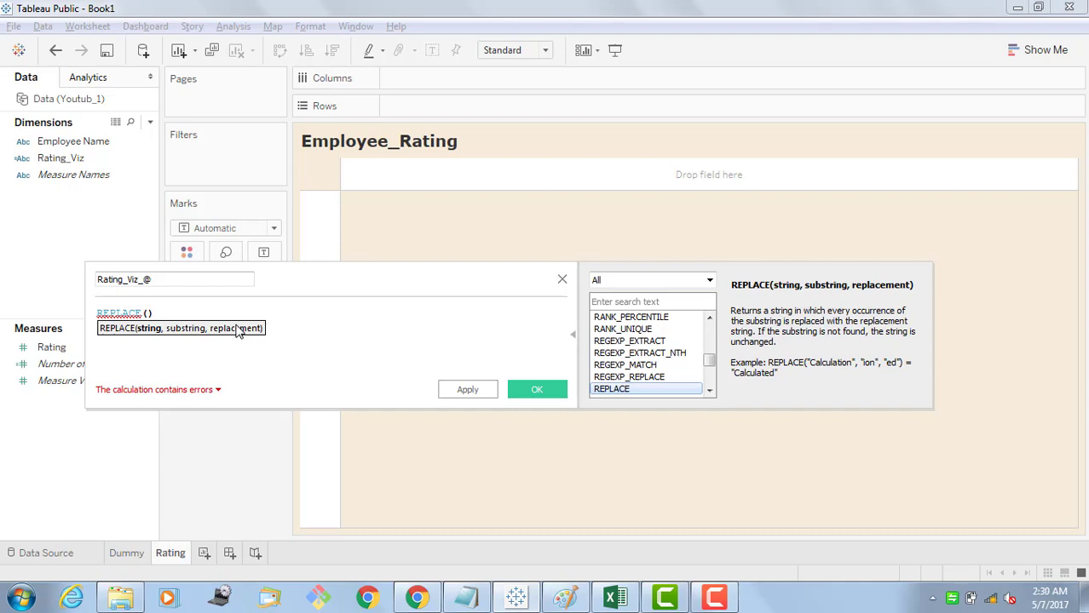
Fill the formula as REPLACE(SPACE([Rating])," ",) with the replacement argument still empty.
{"action": "type", "text": "s"}
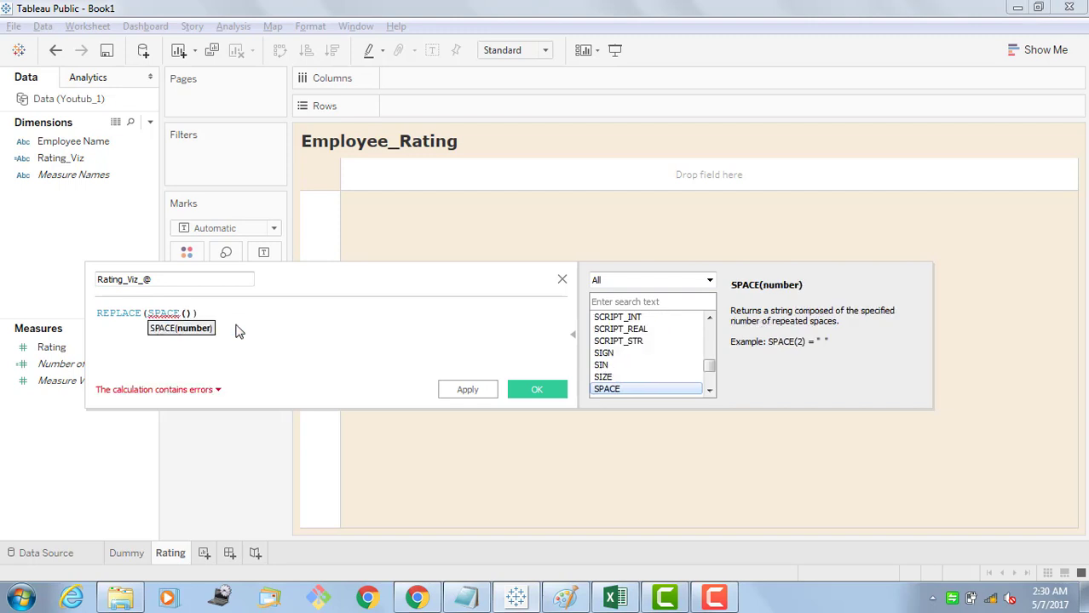
{"action": "type", "text": "Rating]"}
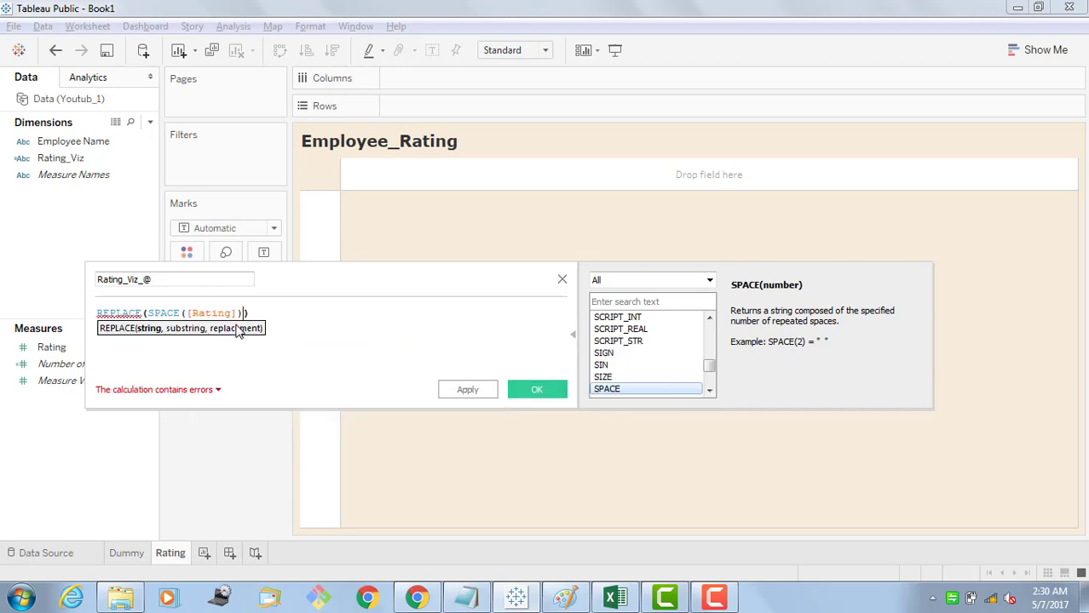
{"action": "type", "text": ",\""}
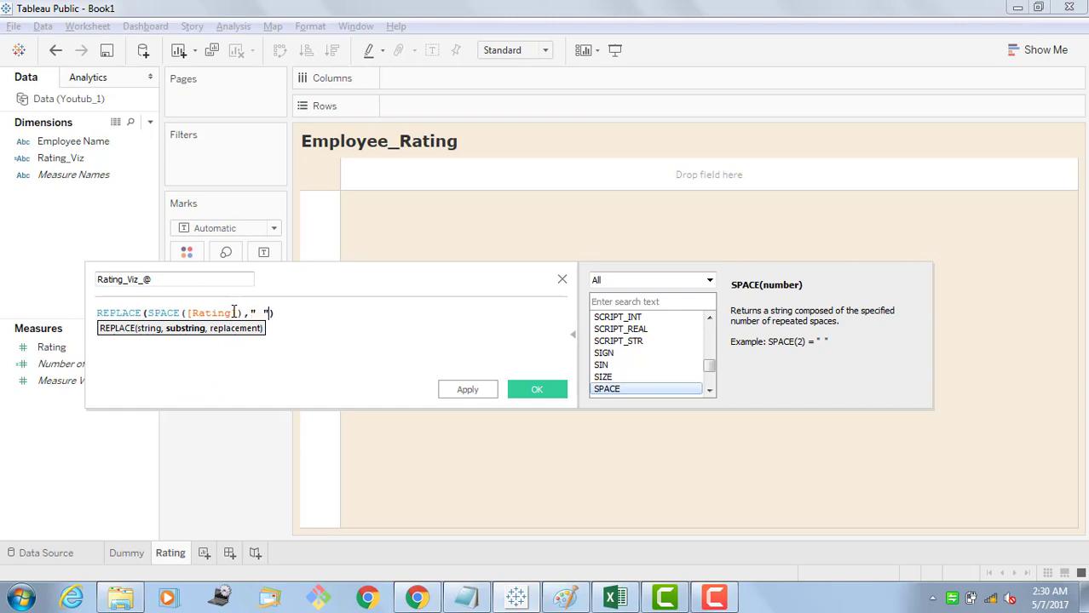
{"action": "type", "text": ","}
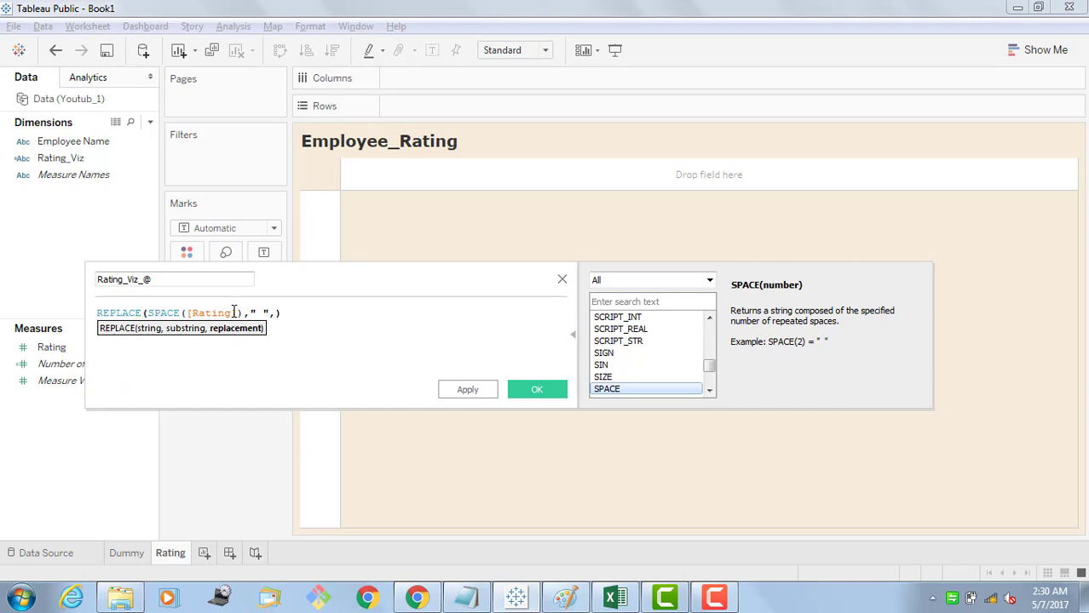
{"action": "type", "text": ")"}
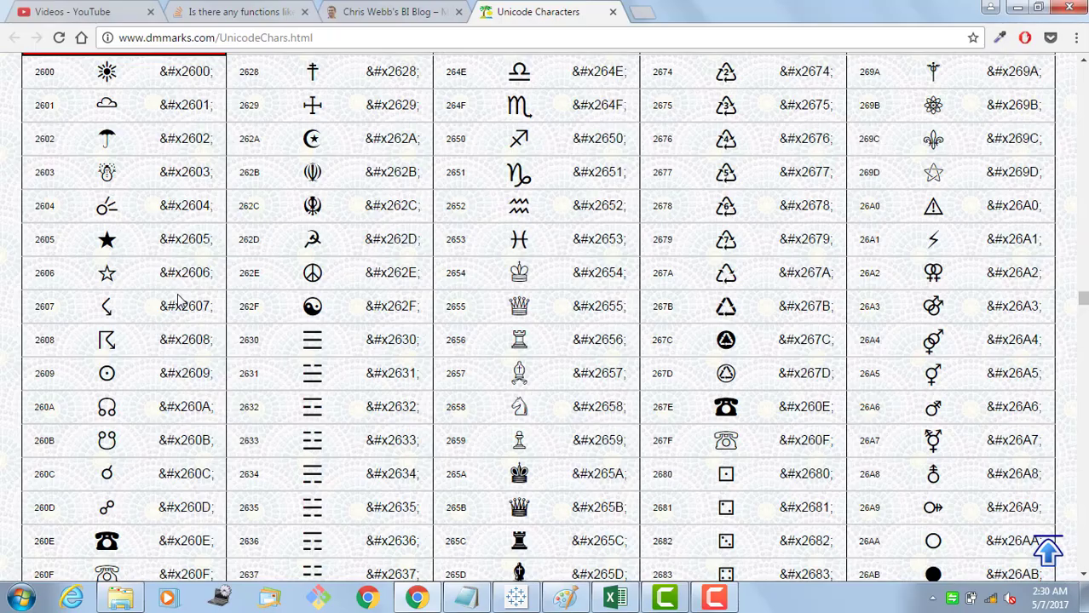
Copy ★ from the chart so the formula reads REPLACE(SPACE([Rating])," ","★").
{"action": "left_click", "coordinate": [213, 38]}
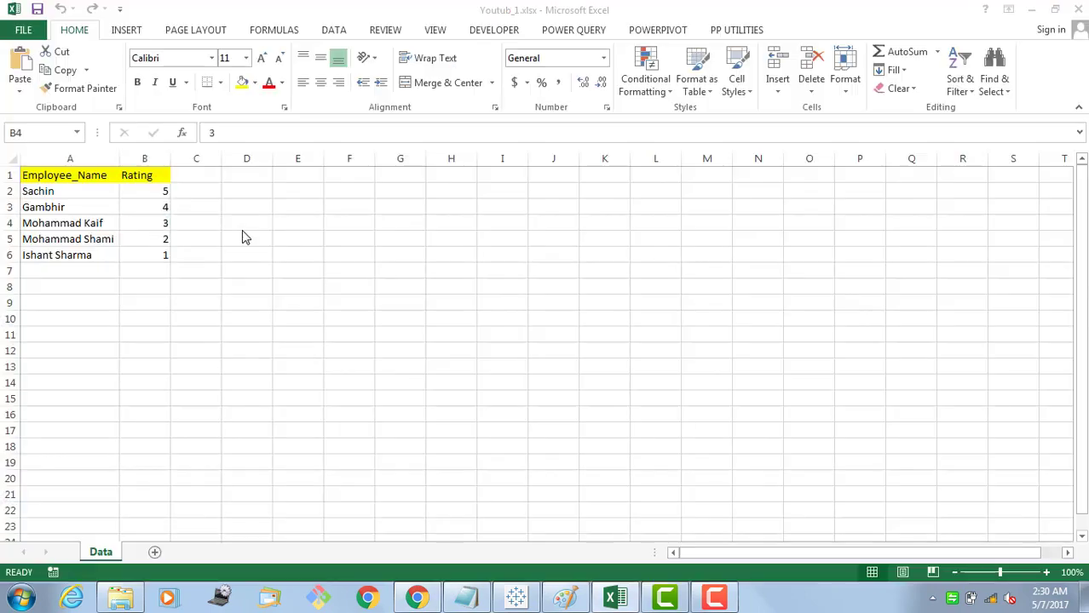
{"action": "left_click", "coordinate": [144, 221]}
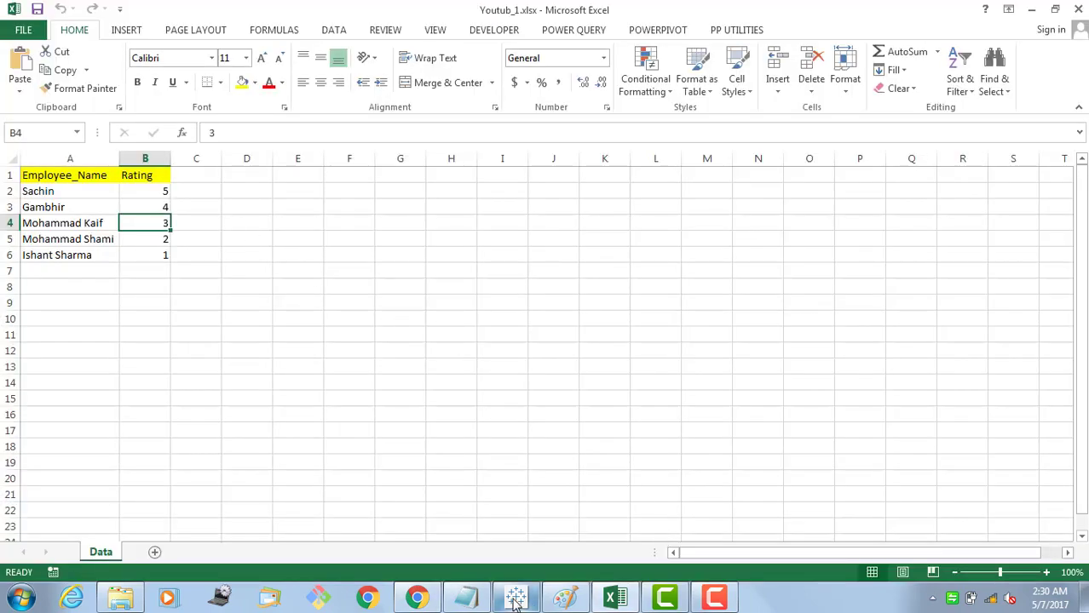
{"action": "left_click", "coordinate": [514, 596]}
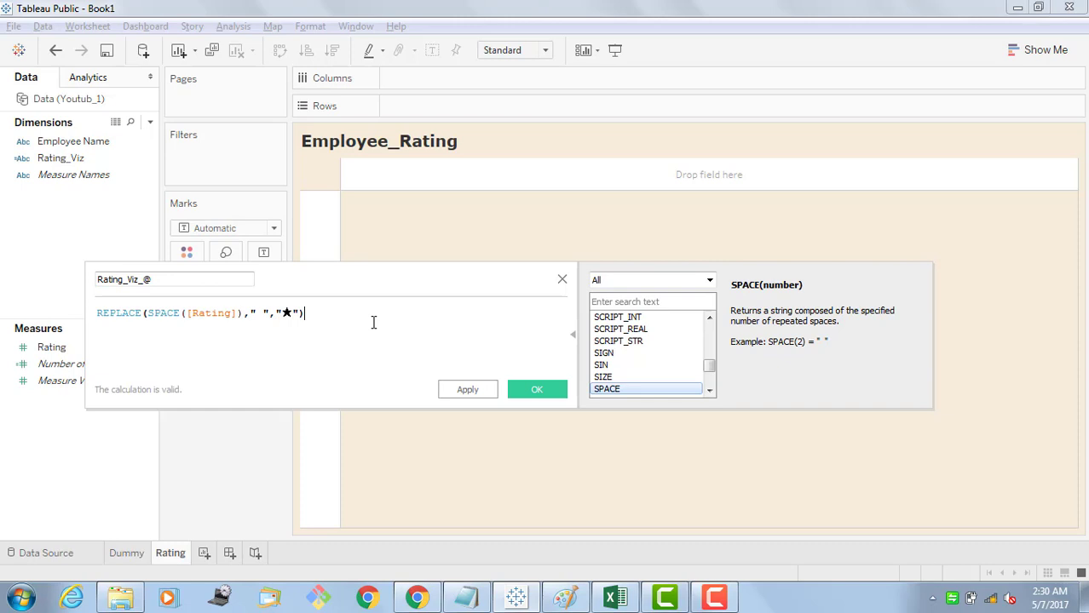
Save Rating_Viz_@ and place Employee Name on Rows.
{"action": "left_click", "coordinate": [537, 388]}
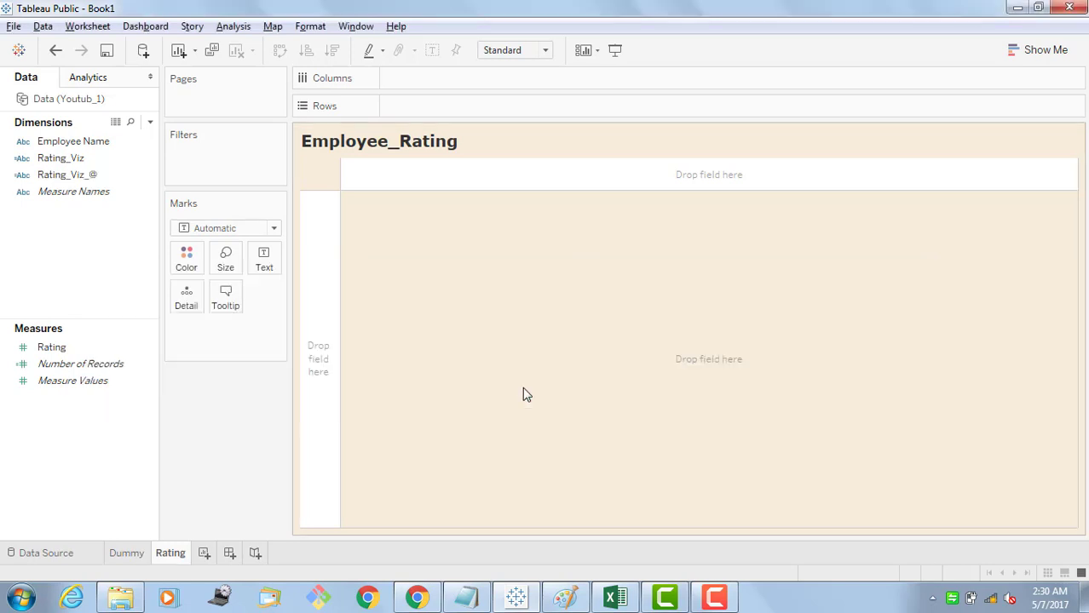
{"action": "left_click", "coordinate": [73, 191]}
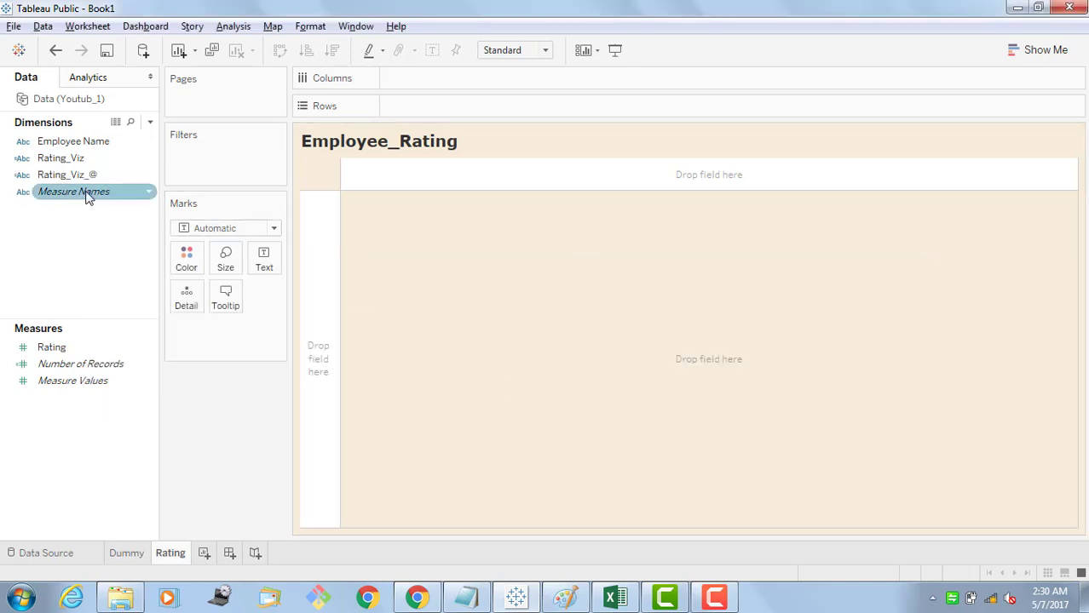
{"action": "left_click_drag", "start_coordinate": [73, 140], "coordinate": [417, 109]}
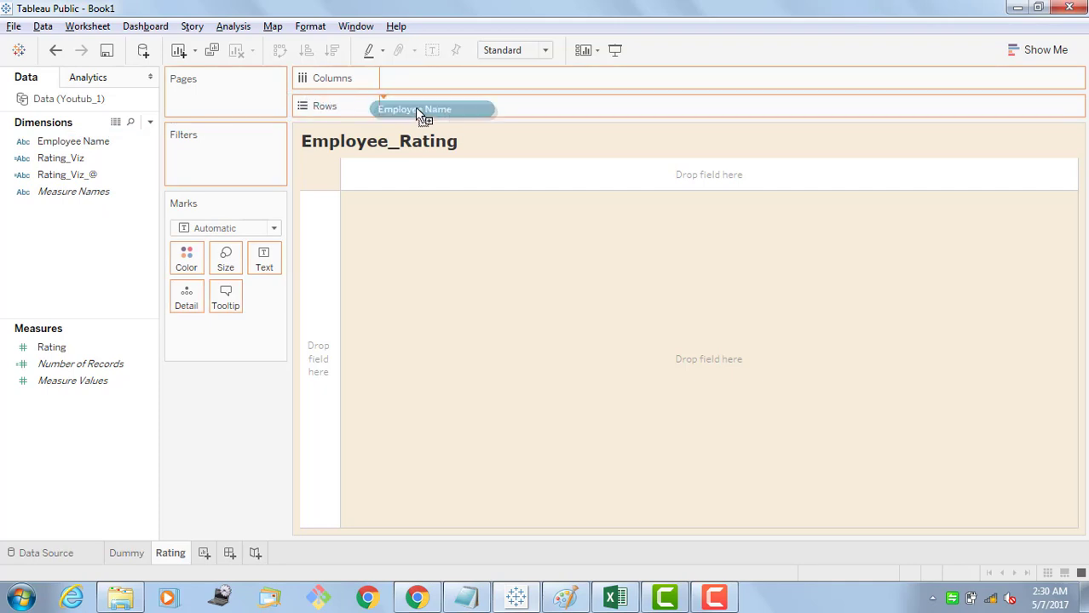
{"action": "left_click_drag", "start_coordinate": [416, 109], "coordinate": [426, 105]}
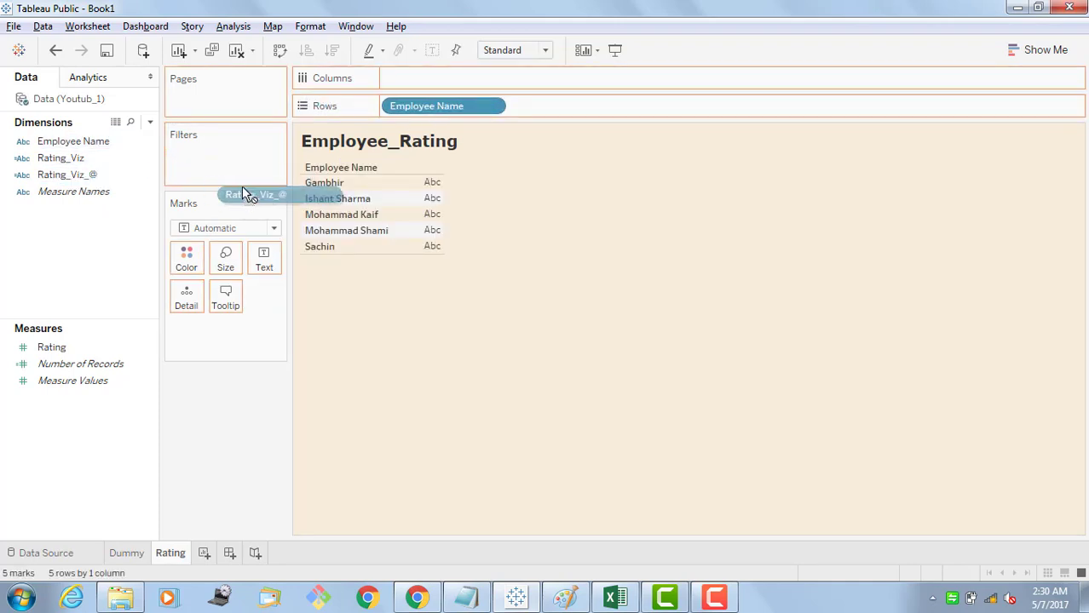
Show Rating_Viz_@ as the text mark beside each employee and widen the cells.
{"action": "left_click_drag", "start_coordinate": [247, 194], "coordinate": [228, 333]}
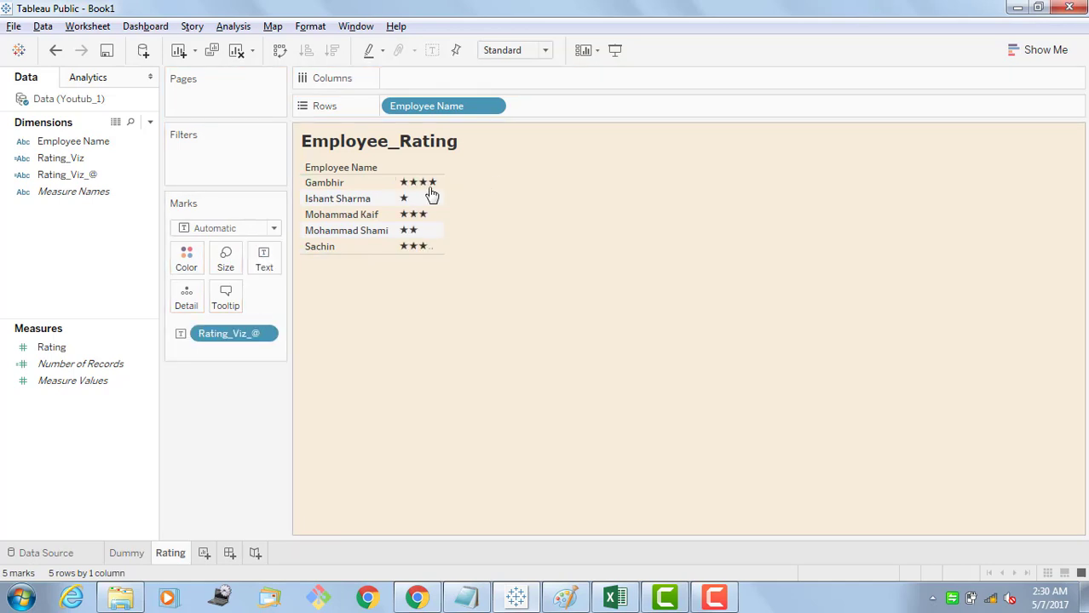
{"action": "left_click", "coordinate": [323, 183]}
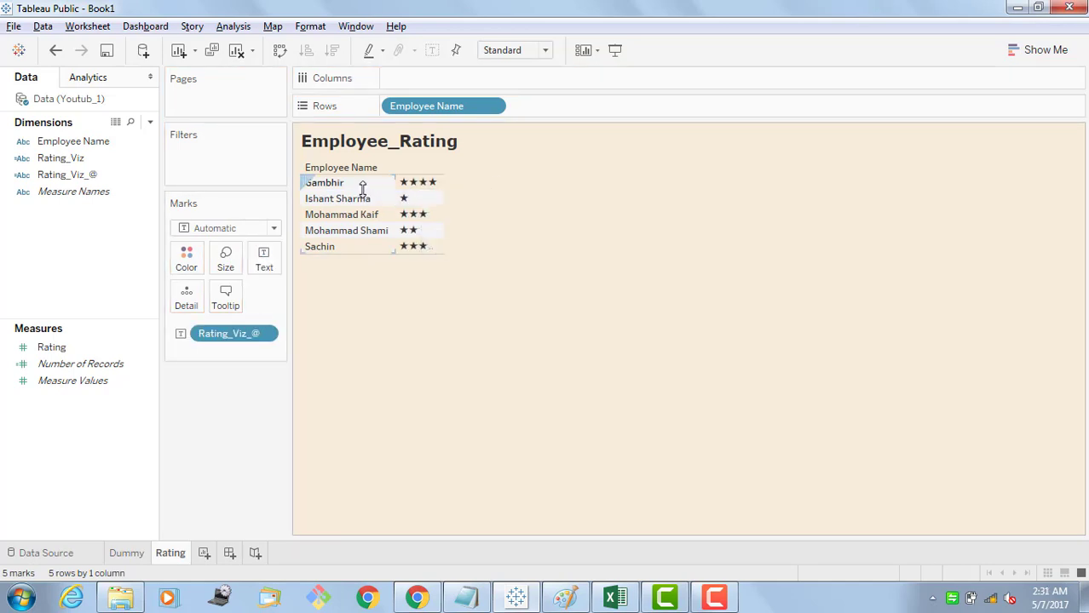
{"action": "mouse_move", "coordinate": [384, 190]}
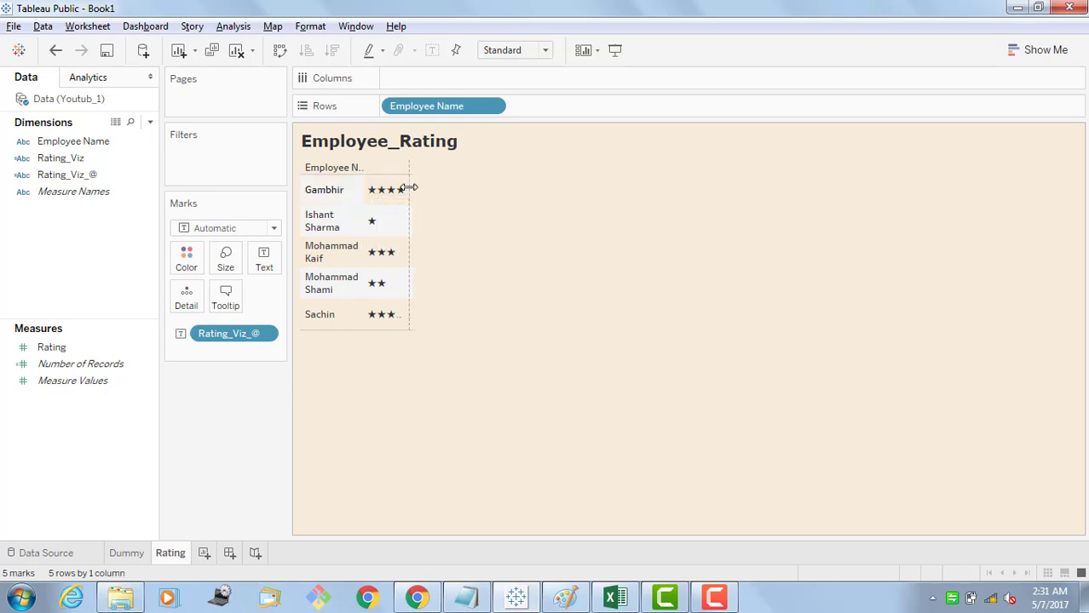
{"action": "mouse_move", "coordinate": [433, 189]}
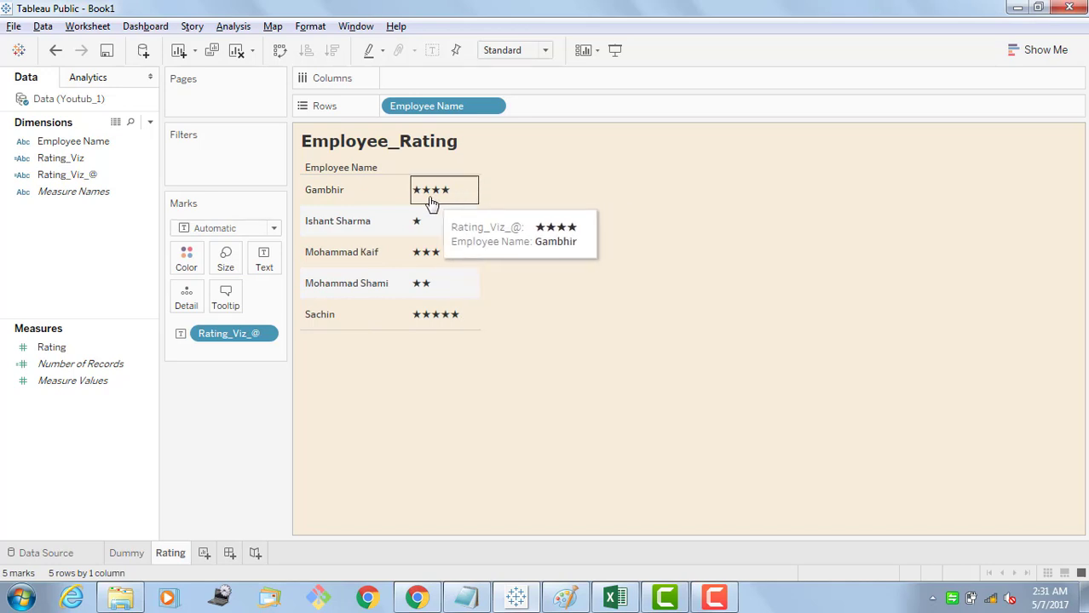
{"action": "mouse_move", "coordinate": [415, 221]}
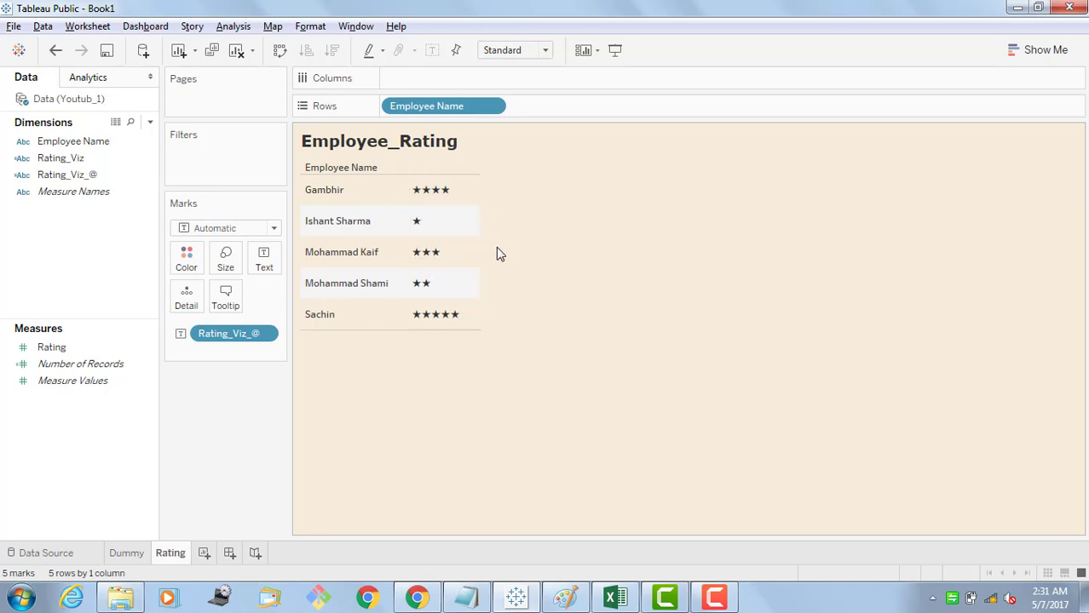
{"action": "mouse_move", "coordinate": [471, 194]}
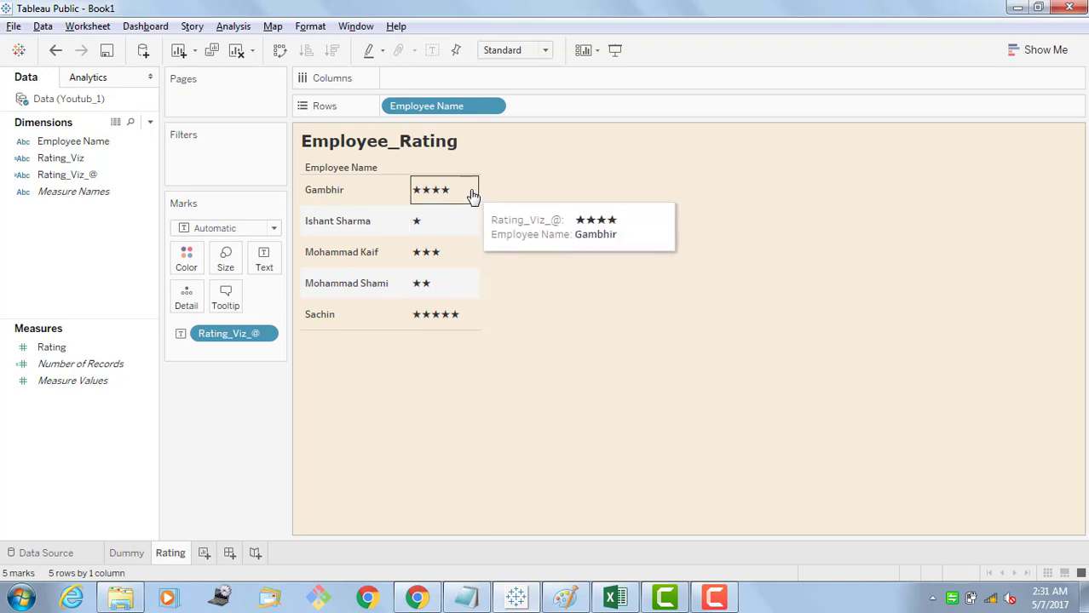
{"action": "mouse_move", "coordinate": [265, 199]}
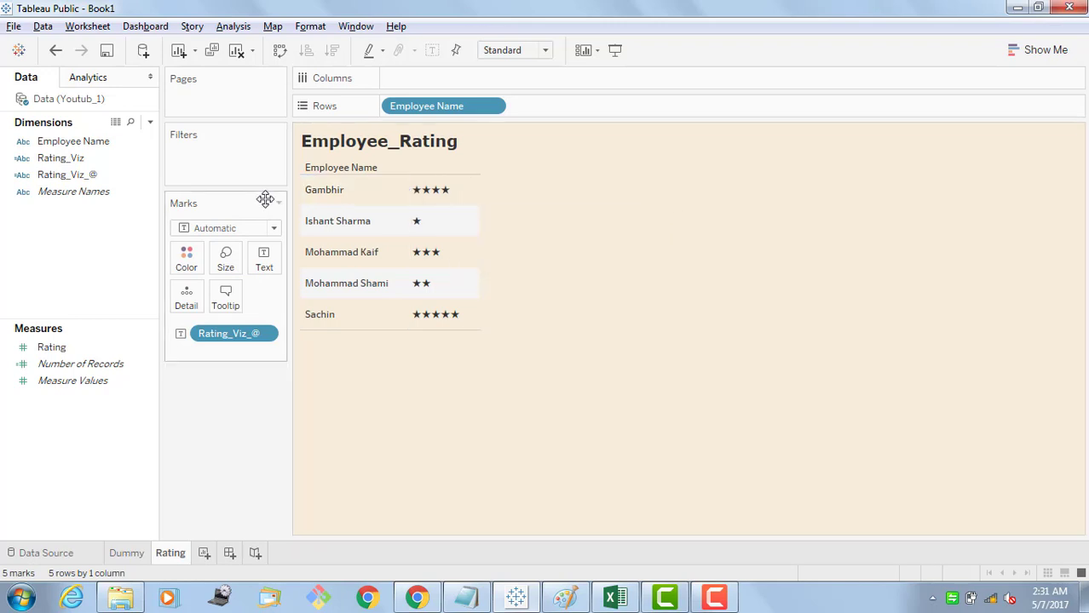
Edit Rating_Viz_@ to append a second term after the filled-star REPLACE.
{"action": "right_click", "coordinate": [68, 174]}
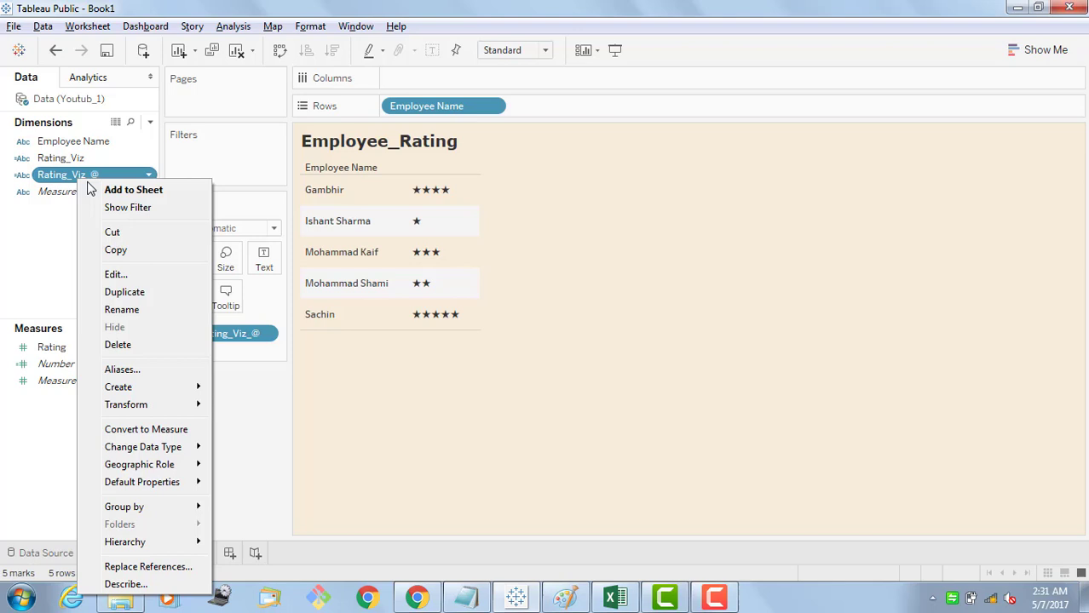
{"action": "mouse_move", "coordinate": [116, 274]}
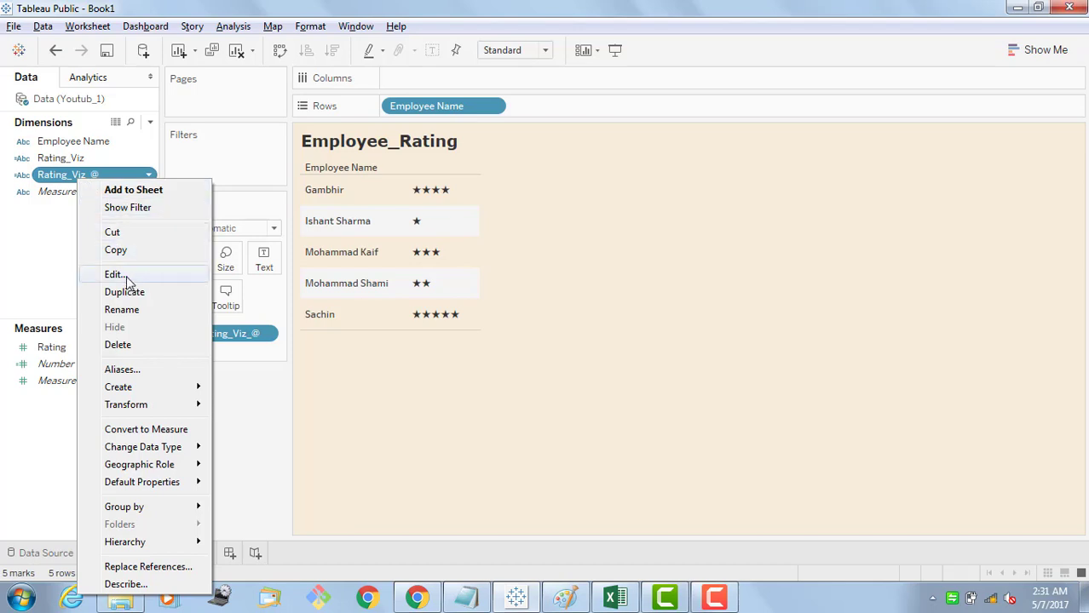
{"action": "left_click", "coordinate": [112, 273]}
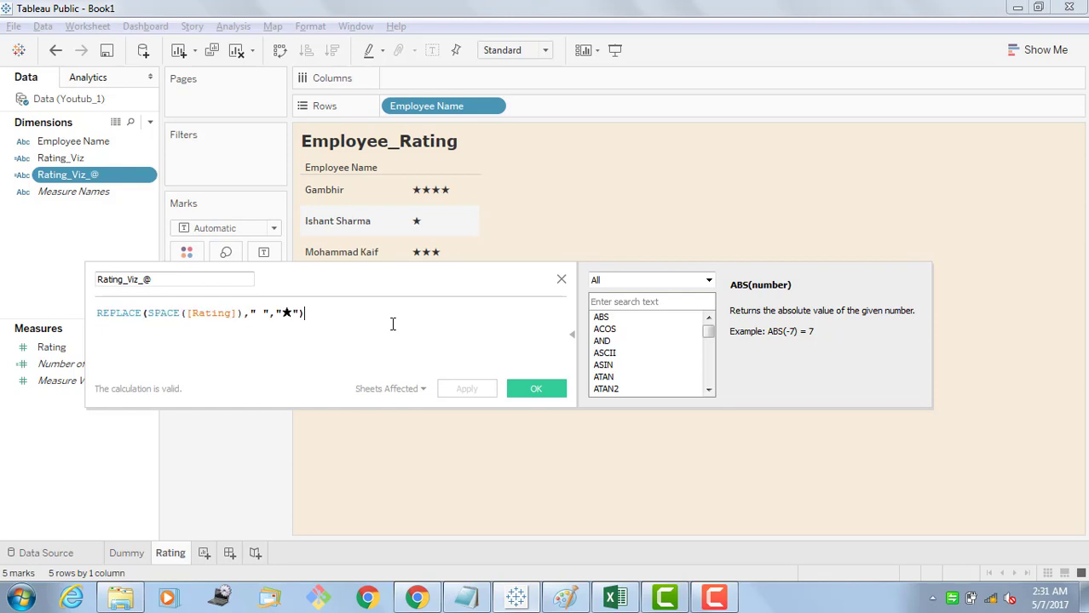
{"action": "type", "text": "+\""}
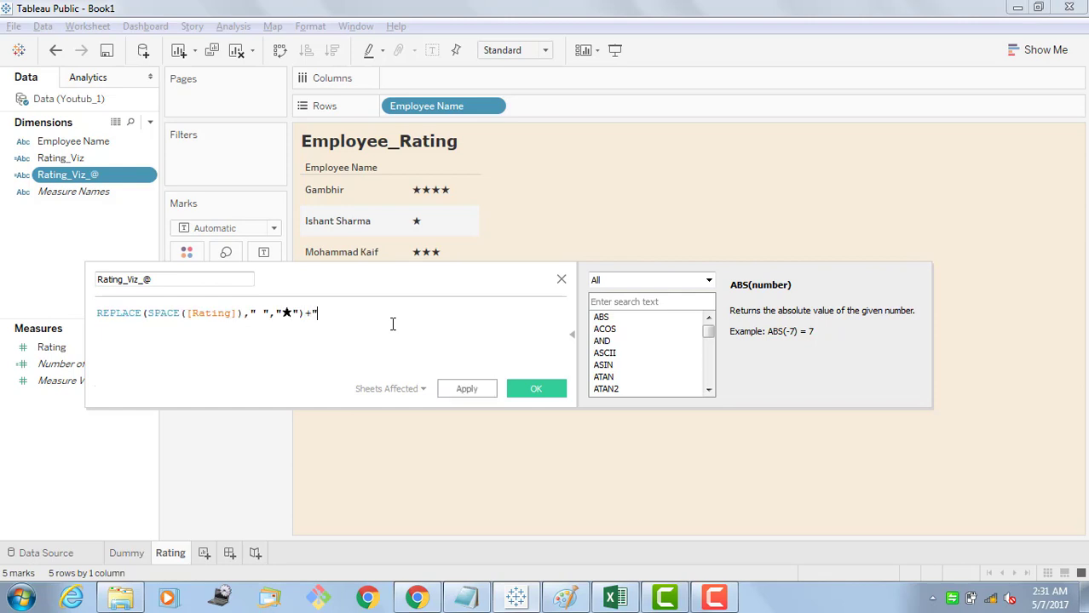
{"action": "type", "text": "\"+REPLACE(SPACE([Rating]),\" \",\"★"}
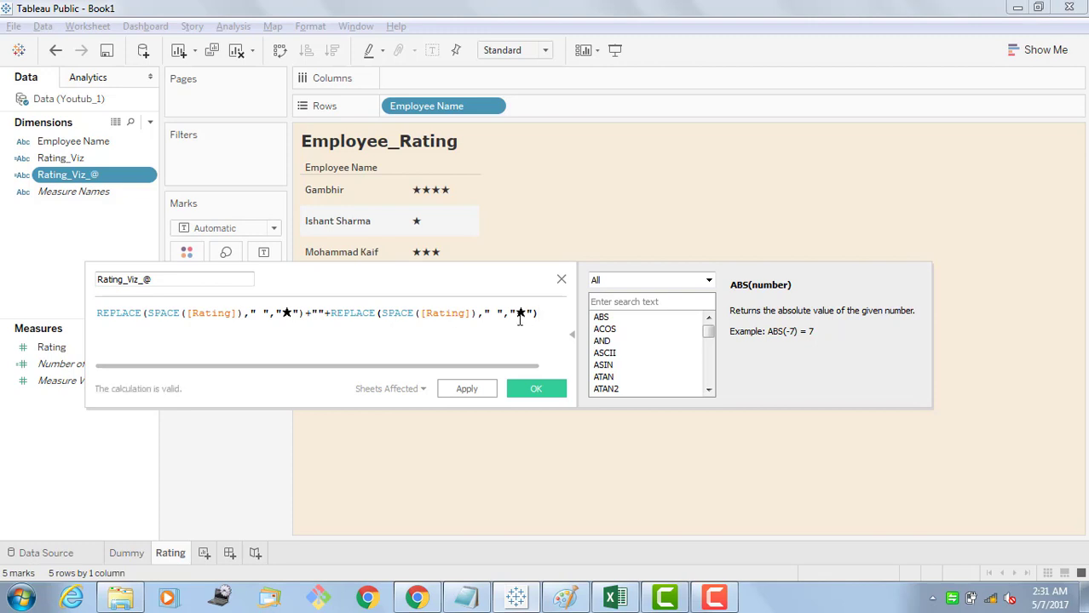
{"action": "mouse_move", "coordinate": [520, 313]}
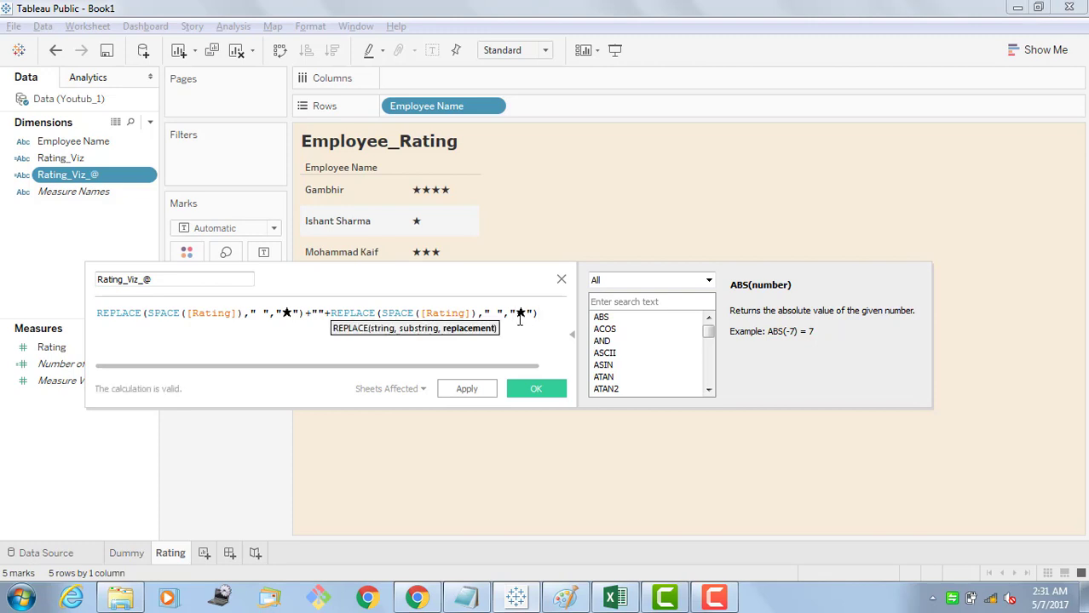
Complete it as +REPLACE(SPACE(5-[Rating])," ","☆") and apply the calculation.
{"action": "key", "text": "alt+tab"}
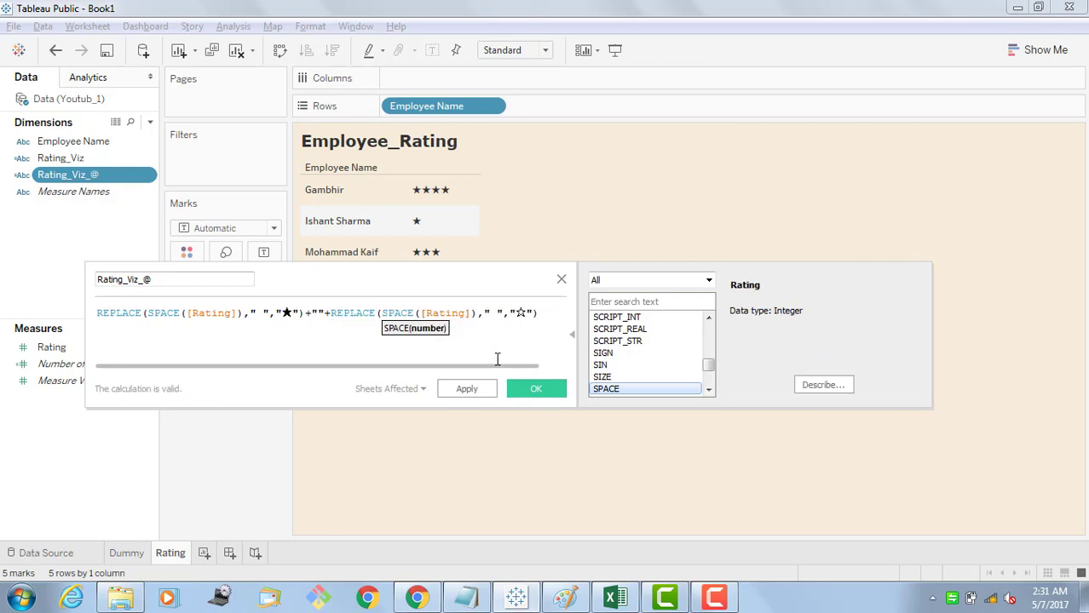
{"action": "type", "text": "5"}
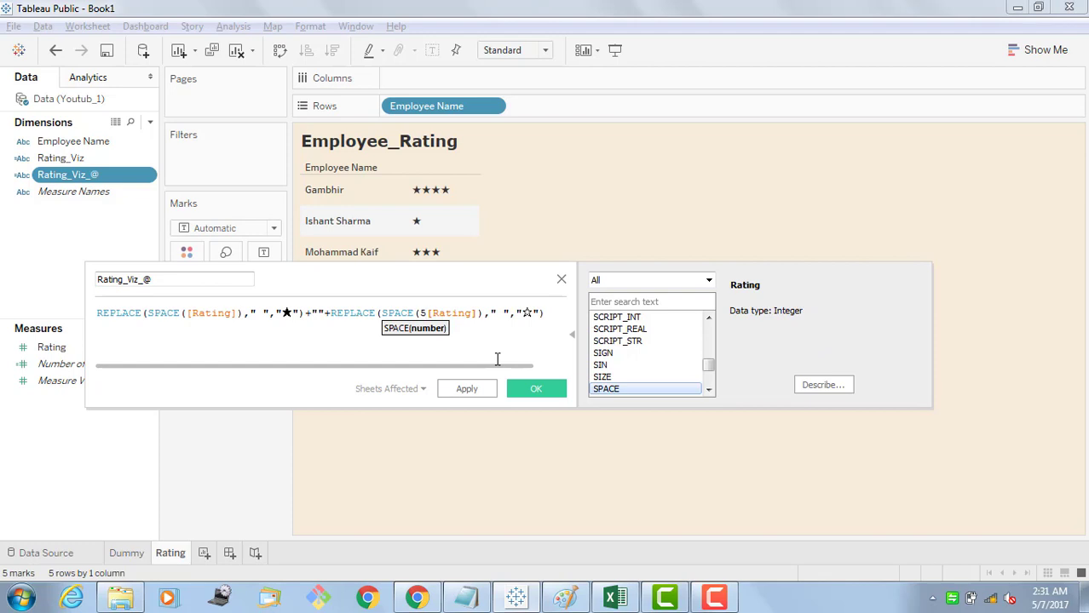
{"action": "type", "text": "5-"}
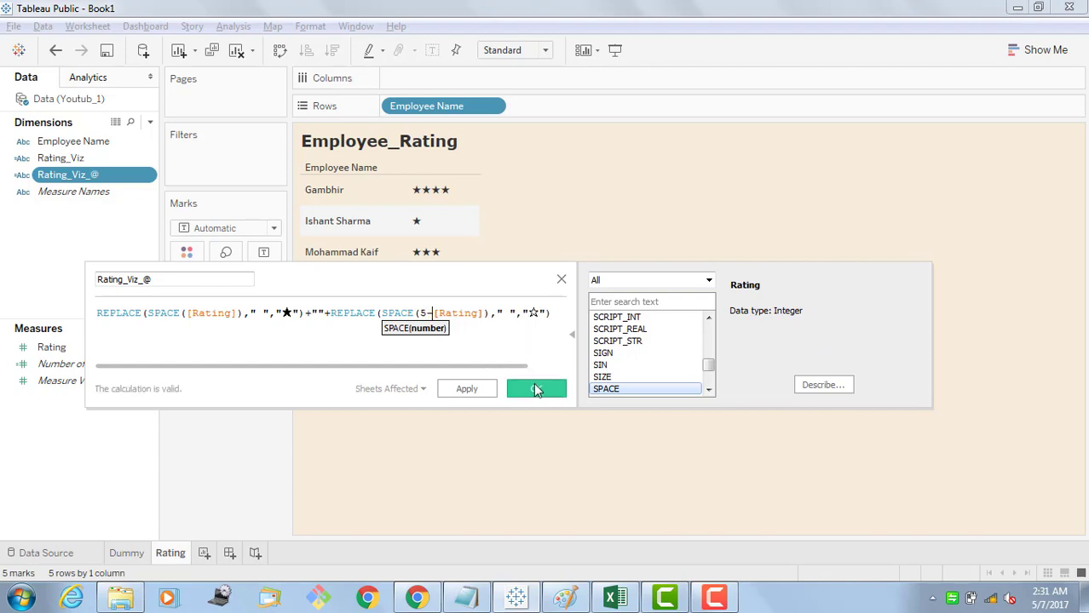
{"action": "left_click", "coordinate": [534, 388]}
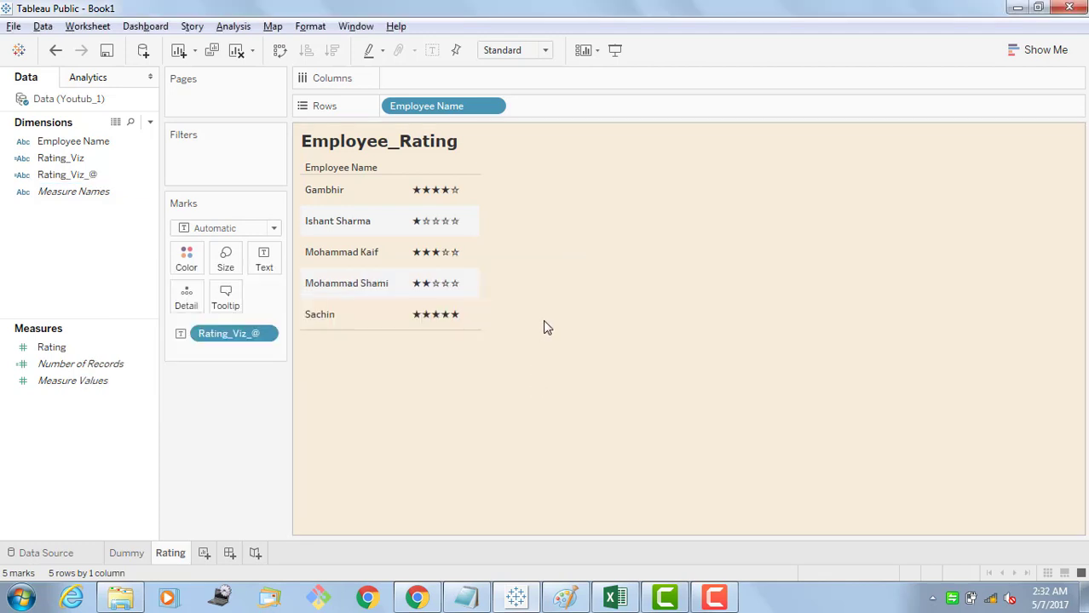